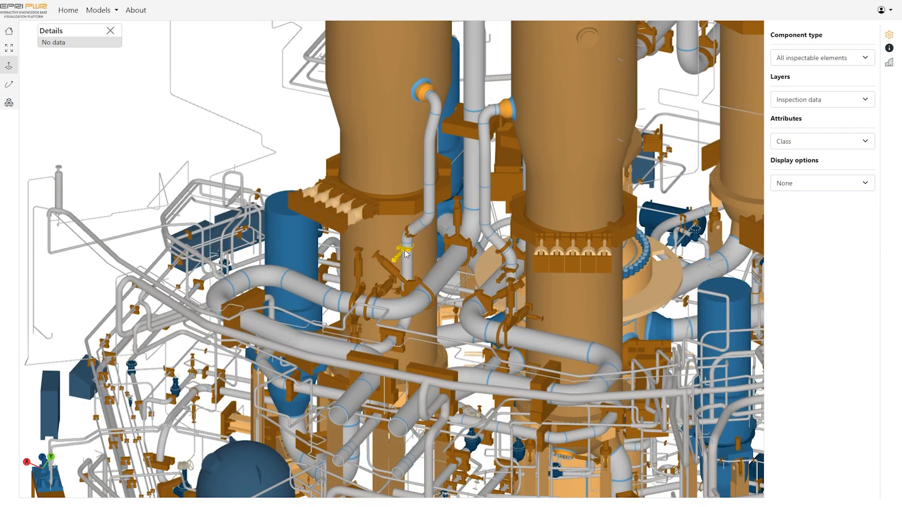
- Review a pipe support's inspection details, locate it in the model, and close the isometric drawing
click(397, 253)
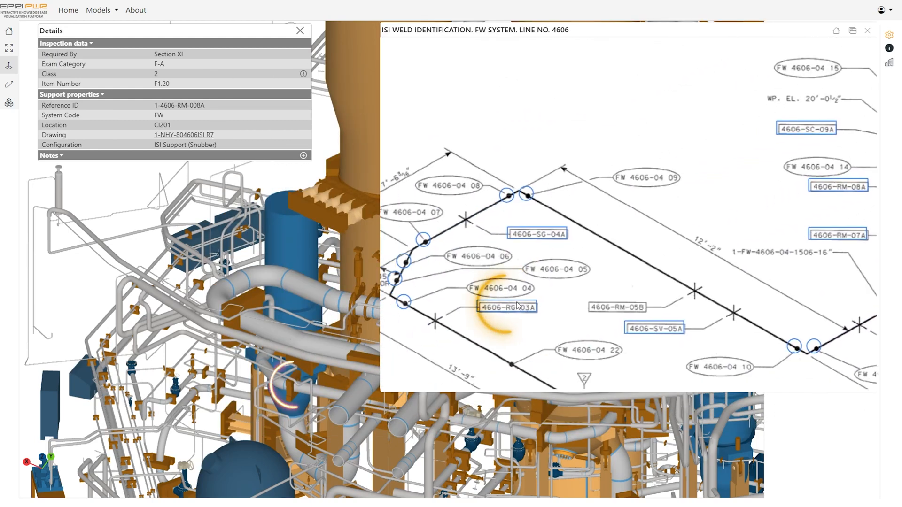
click(508, 307)
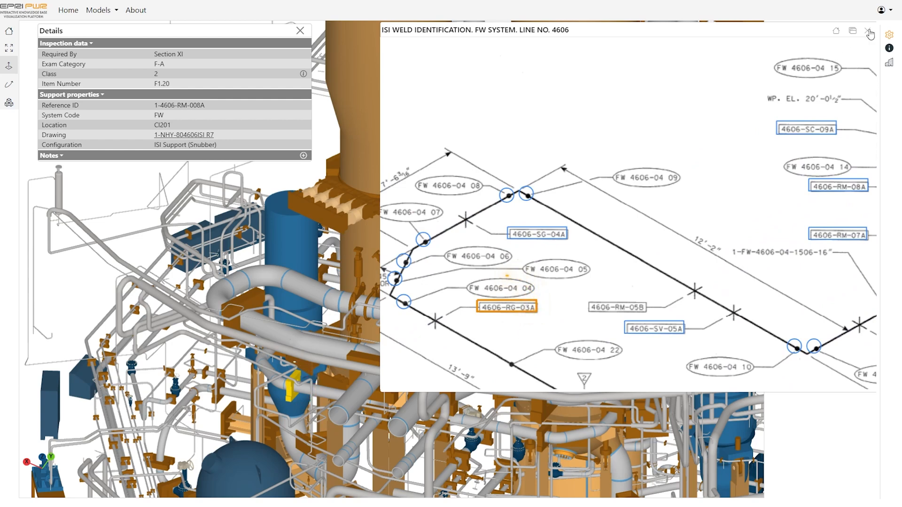
click(870, 31)
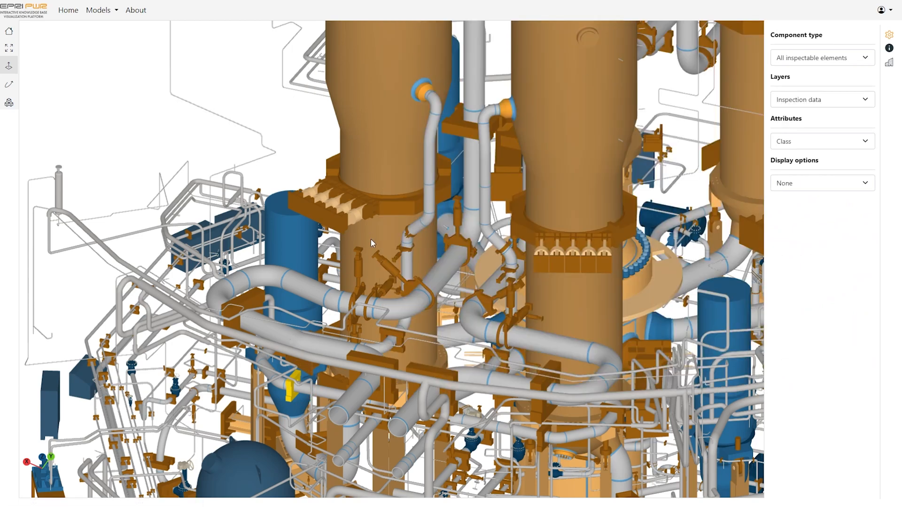
- Show the pipe-to-nozzle weld's Section XI - B9.11 requirements and scroll through them
drag(371, 243, 390, 346)
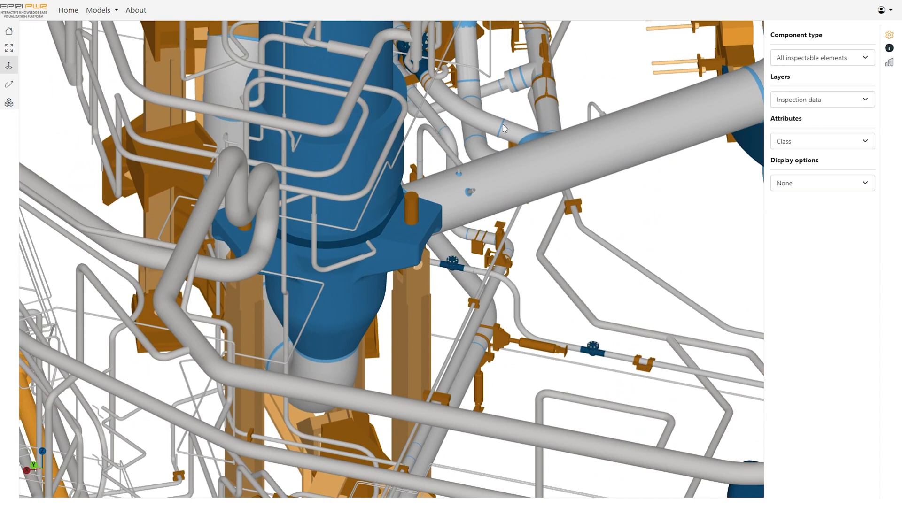
click(219, 55)
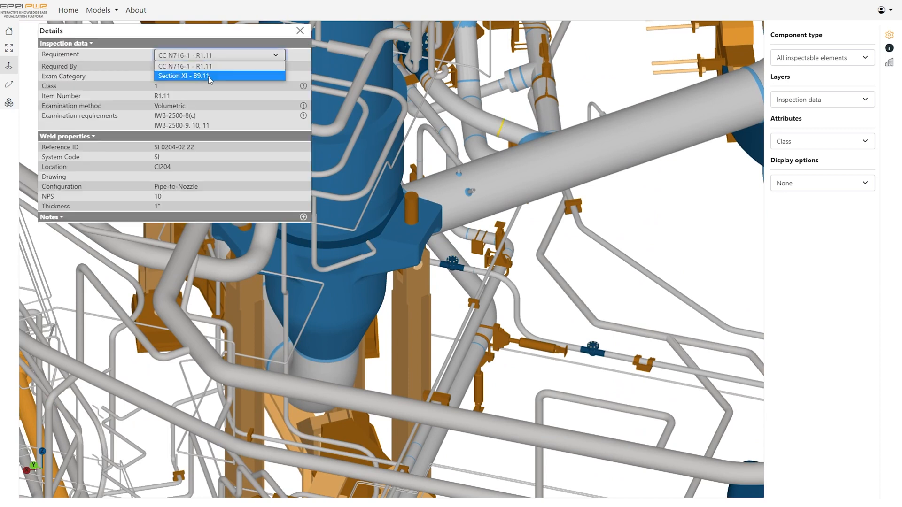
click(189, 75)
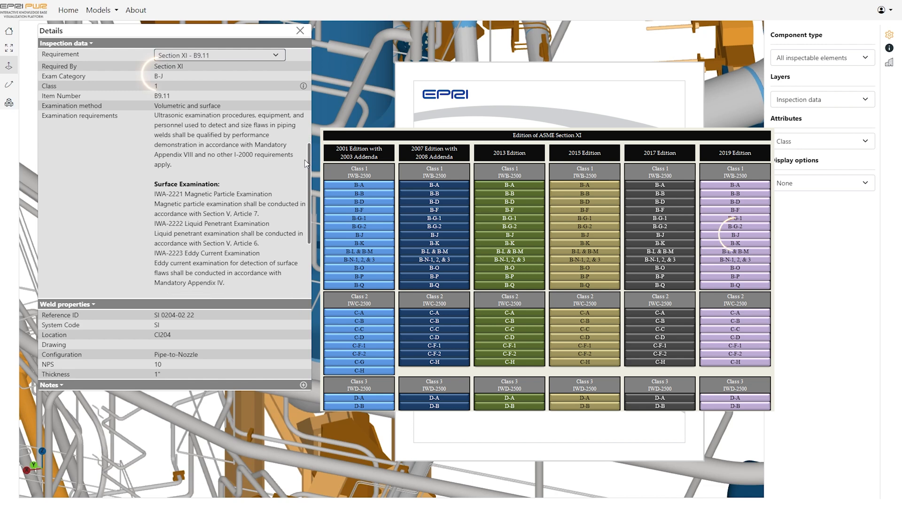
scroll(down, 3)
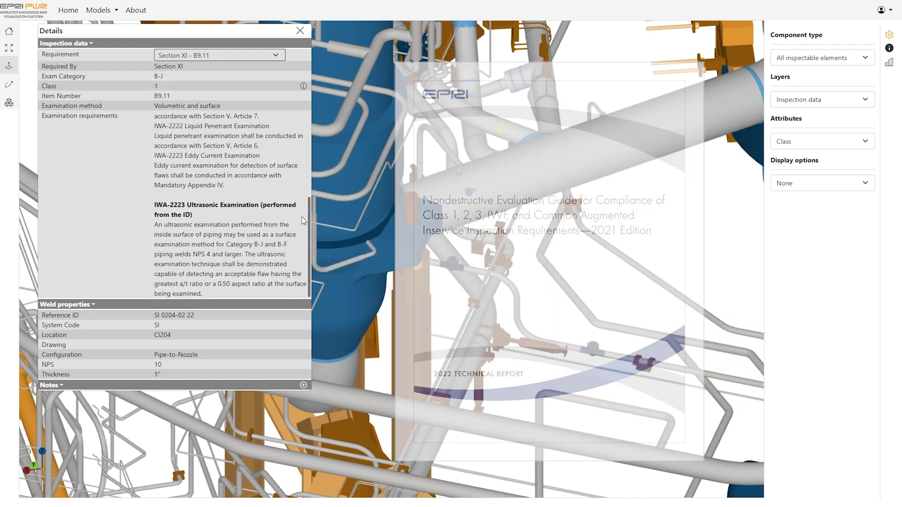
click(300, 31)
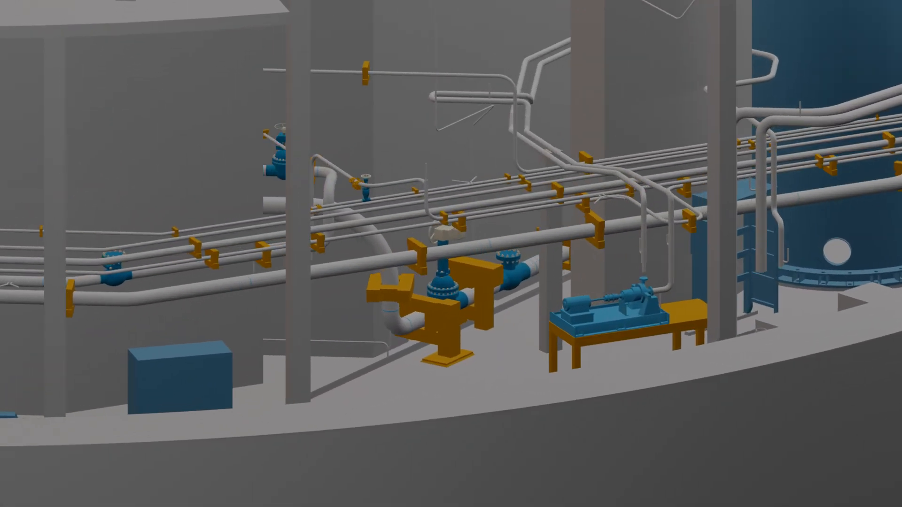
- Mark inspectable elements with 3D pins and open a valve bolting's Table IWA-2211-1 reference
click(822, 183)
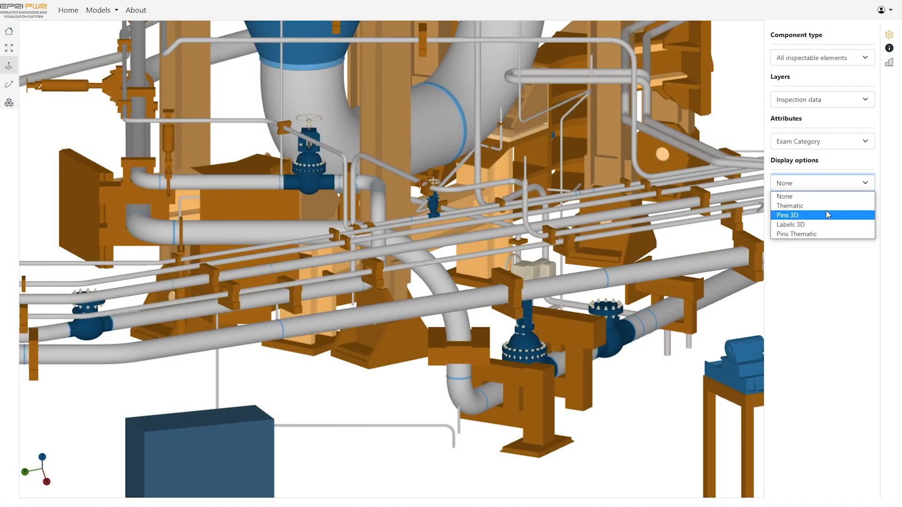
click(787, 215)
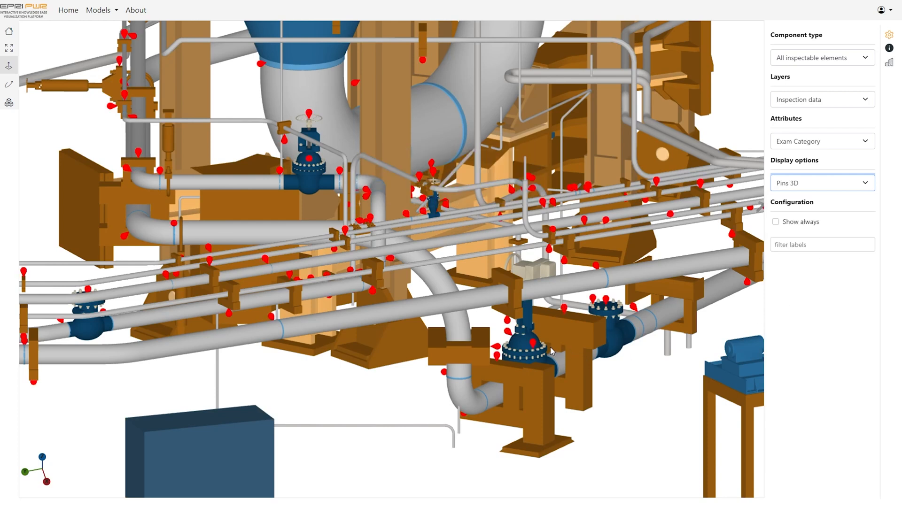
click(544, 341)
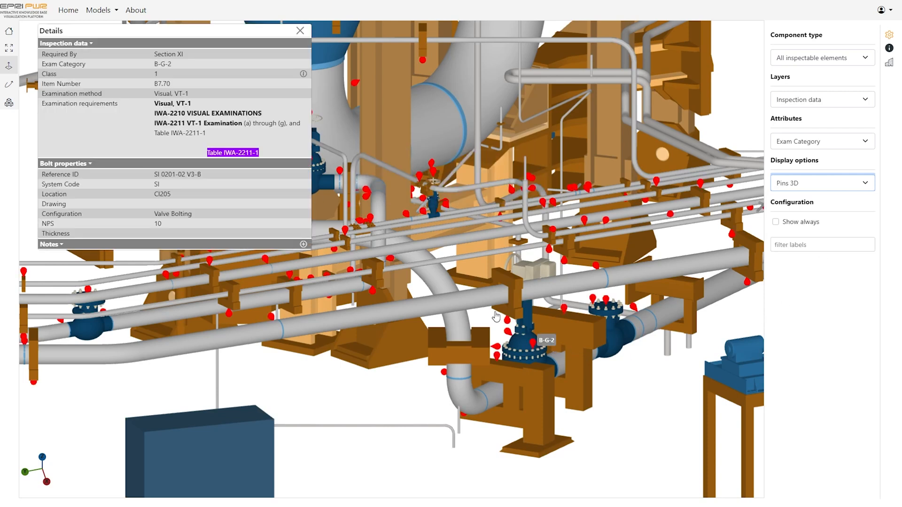
click(232, 153)
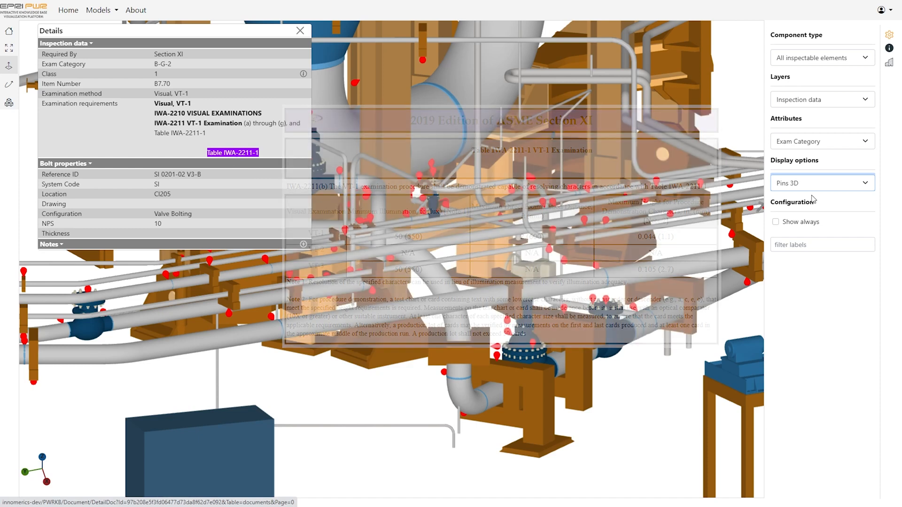
- Replace the pins with 3D category labels filtered to B-G-2
click(821, 183)
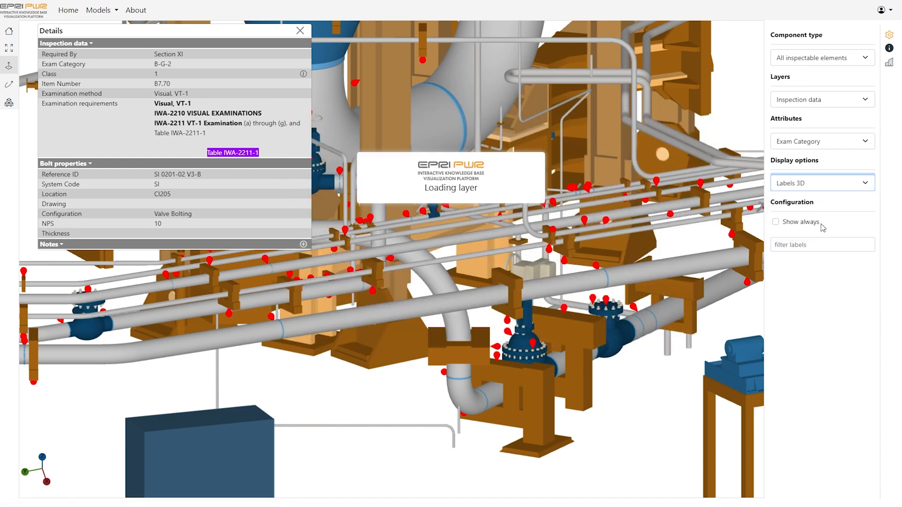
click(822, 244)
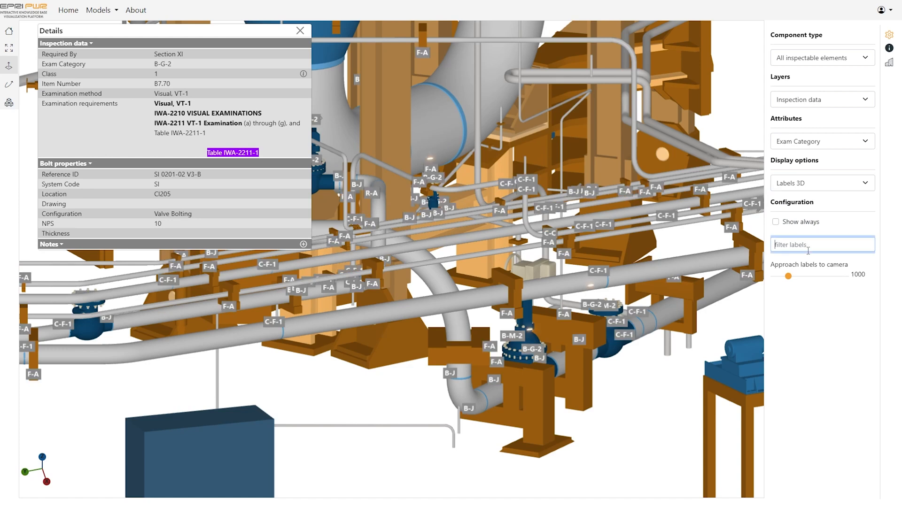
text(B-G-2)
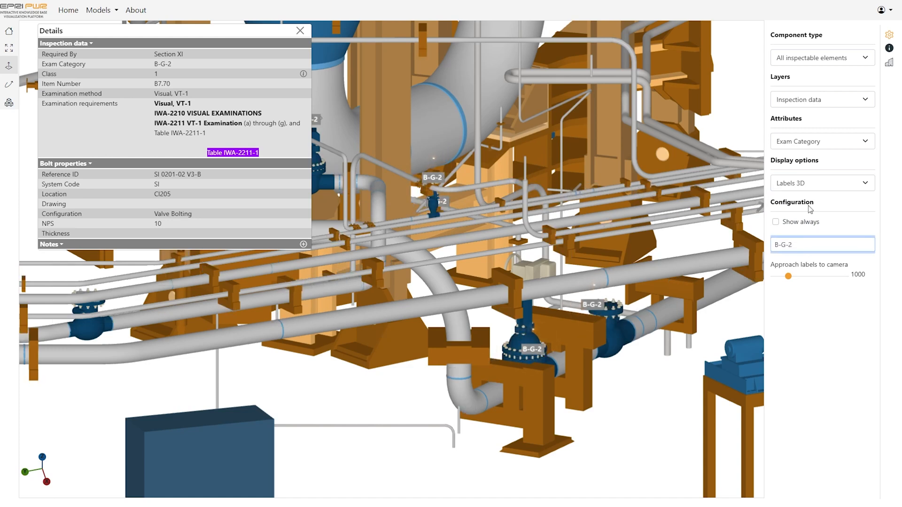
- Switch to thematic pins and colour exam category B-G-2 green
click(822, 183)
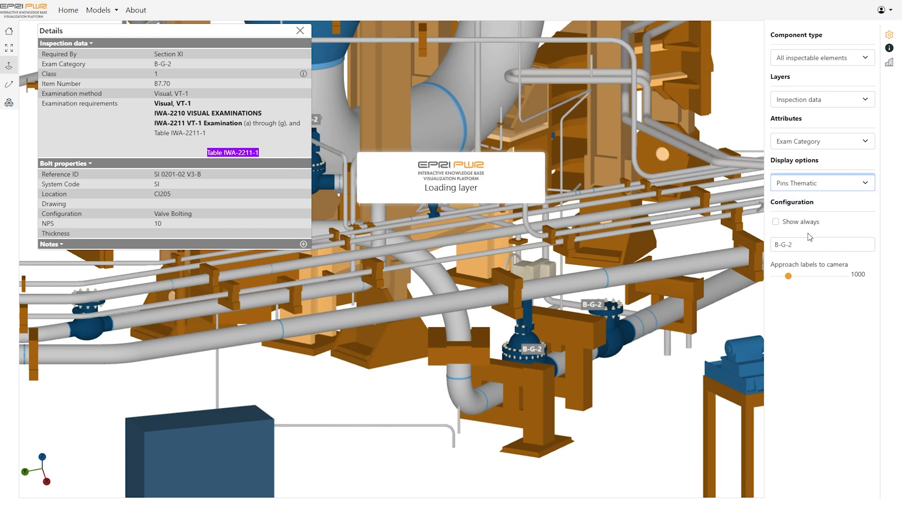
click(858, 356)
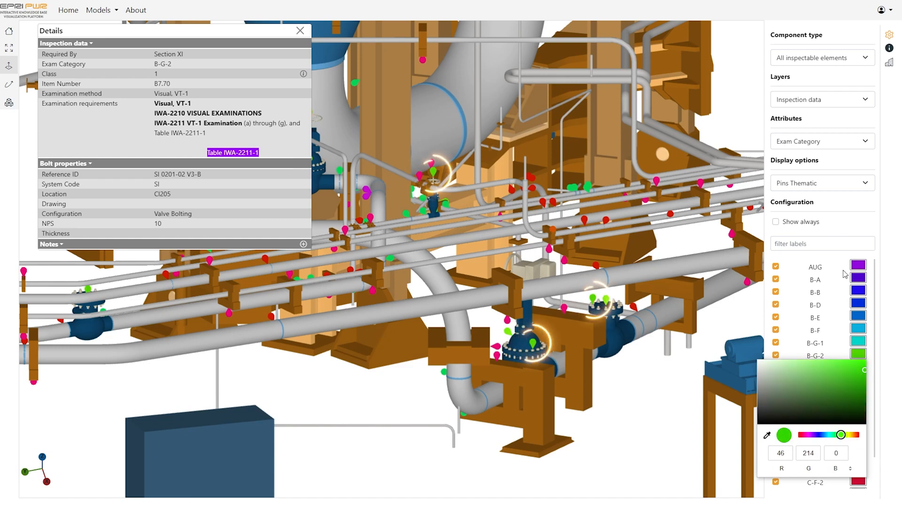
click(821, 183)
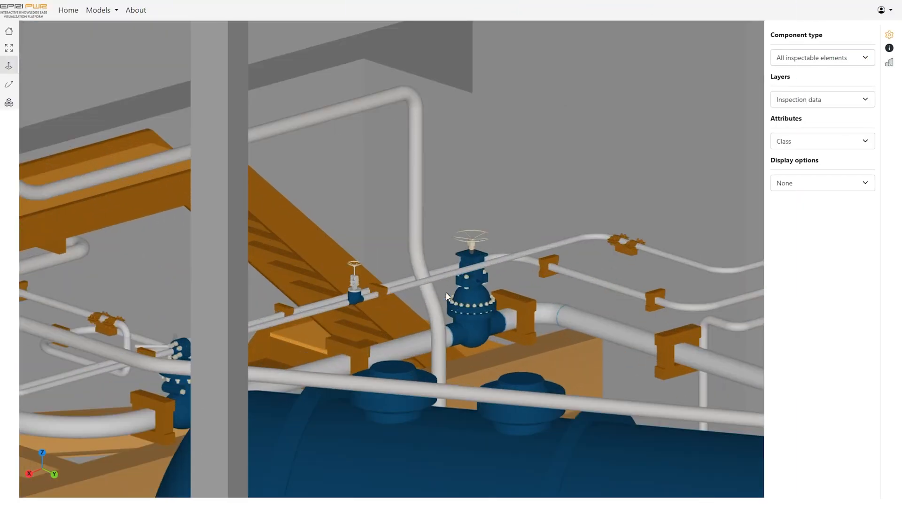
- Save a note 'Missing bolt in RH valve V63 found during walk-down performed on May 24, 2023' with photo
click(479, 308)
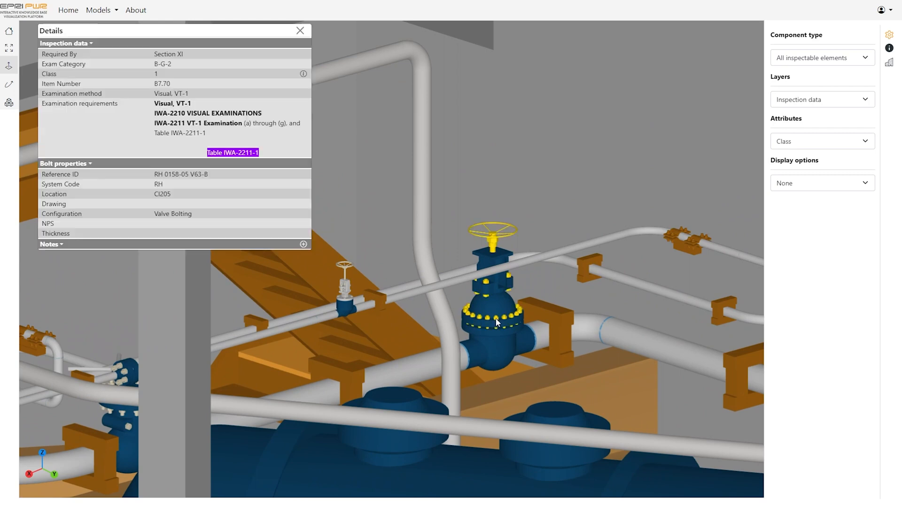
click(304, 243)
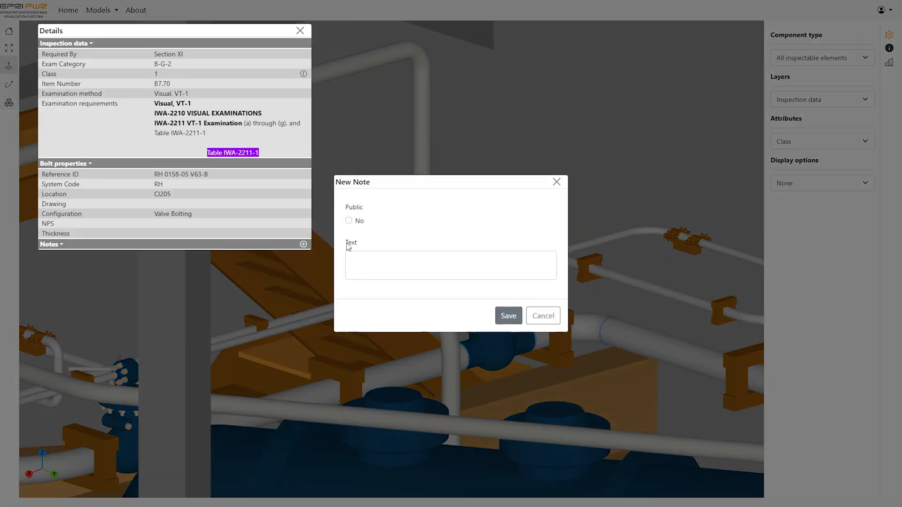
text(Missing bolt in RH valve V63 found during walk-down performed on May 24, 2023)
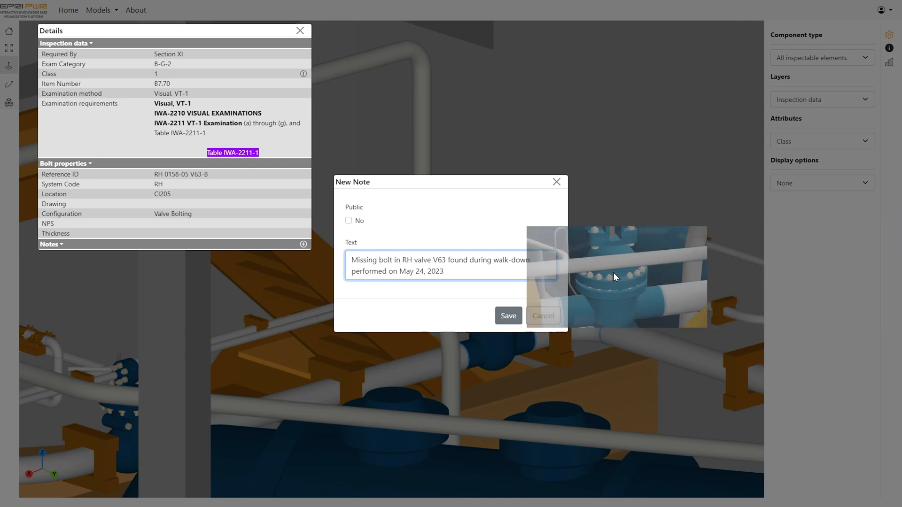
click(508, 316)
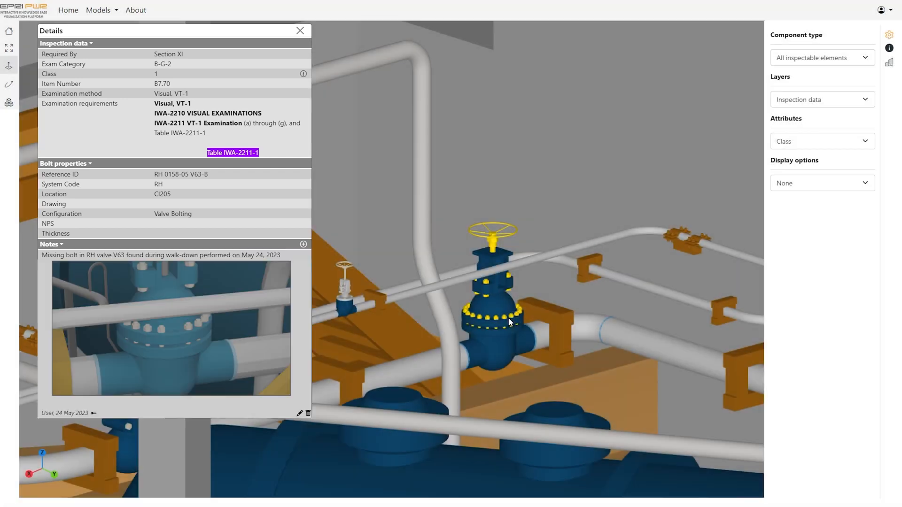